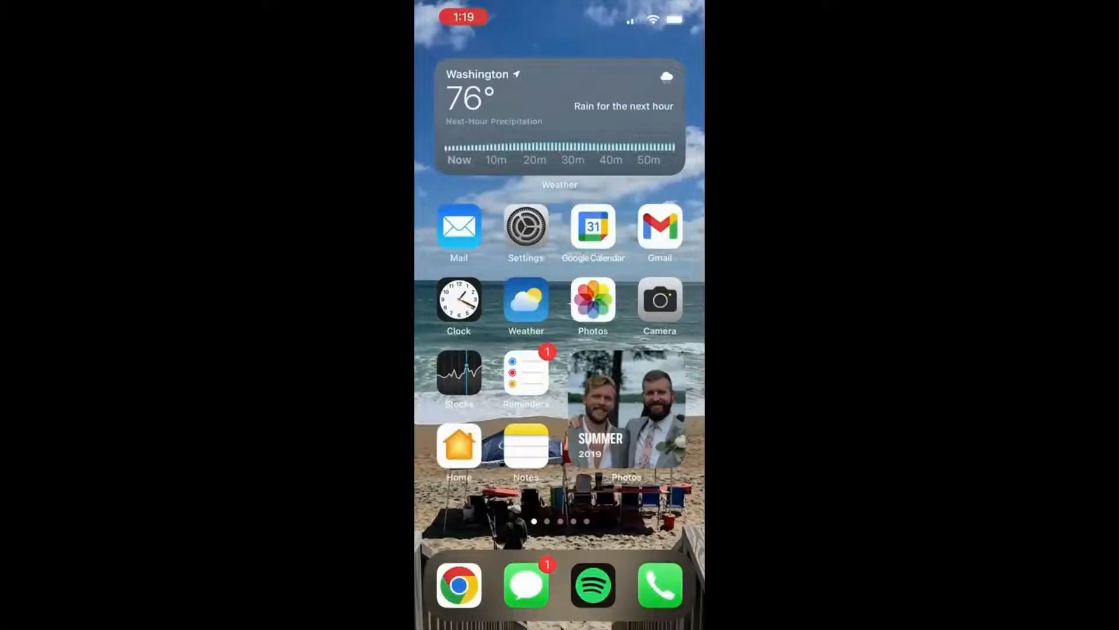
Open Subscriptions under the Apple ID account in iOS Settings.
left_click(525, 226)
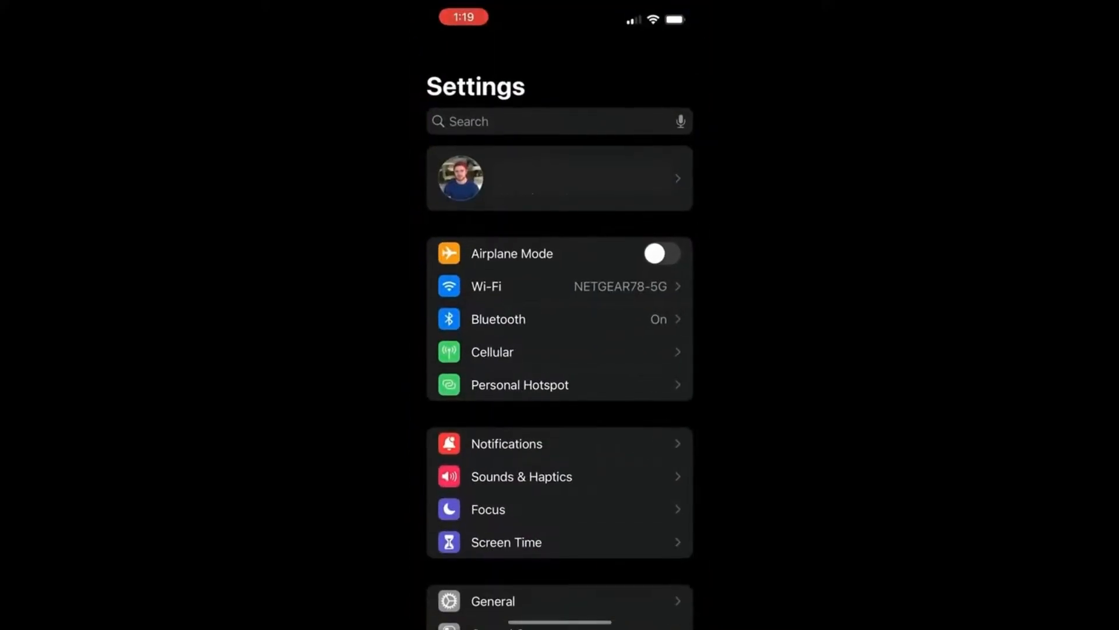
left_click(560, 177)
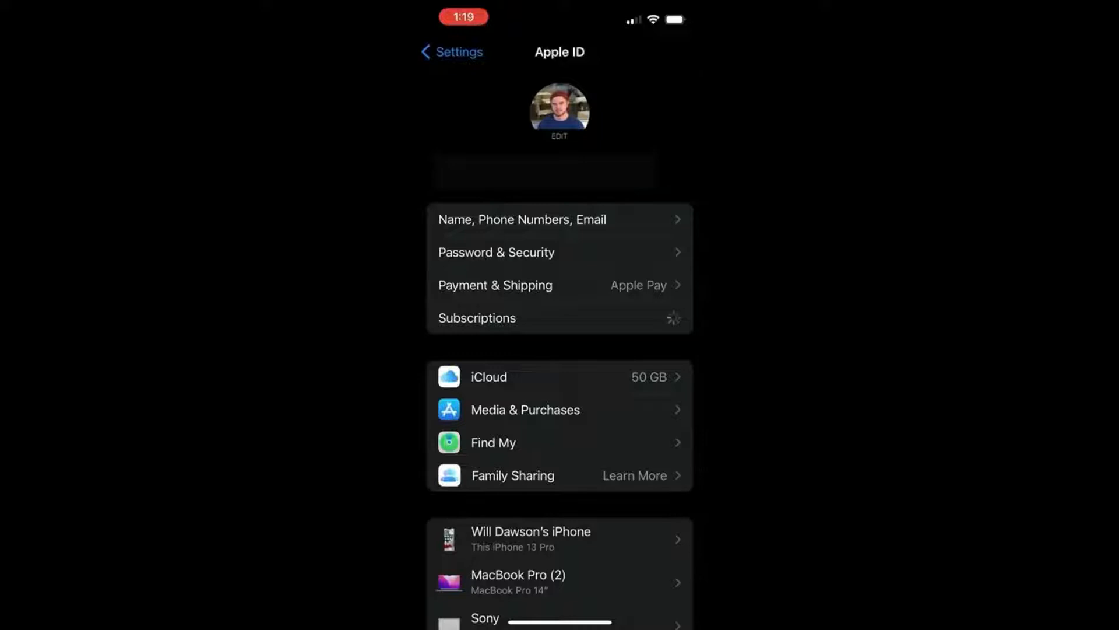
left_click(477, 318)
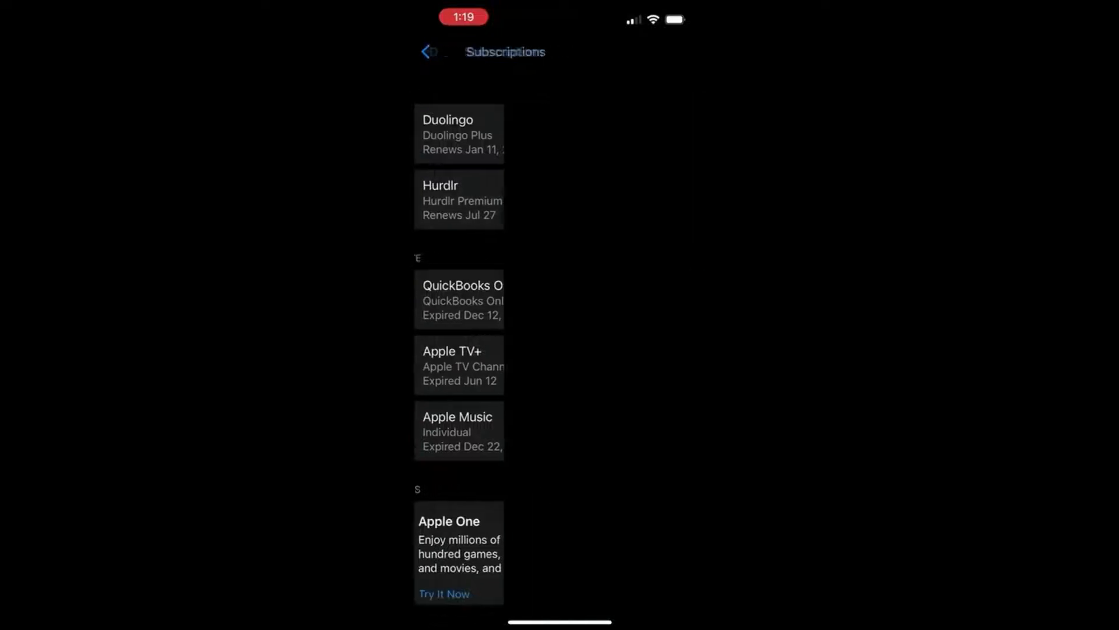
Cancel the monthly Hurdlr Premium subscription, keeping access until Jul 27, 2022.
left_click(458, 198)
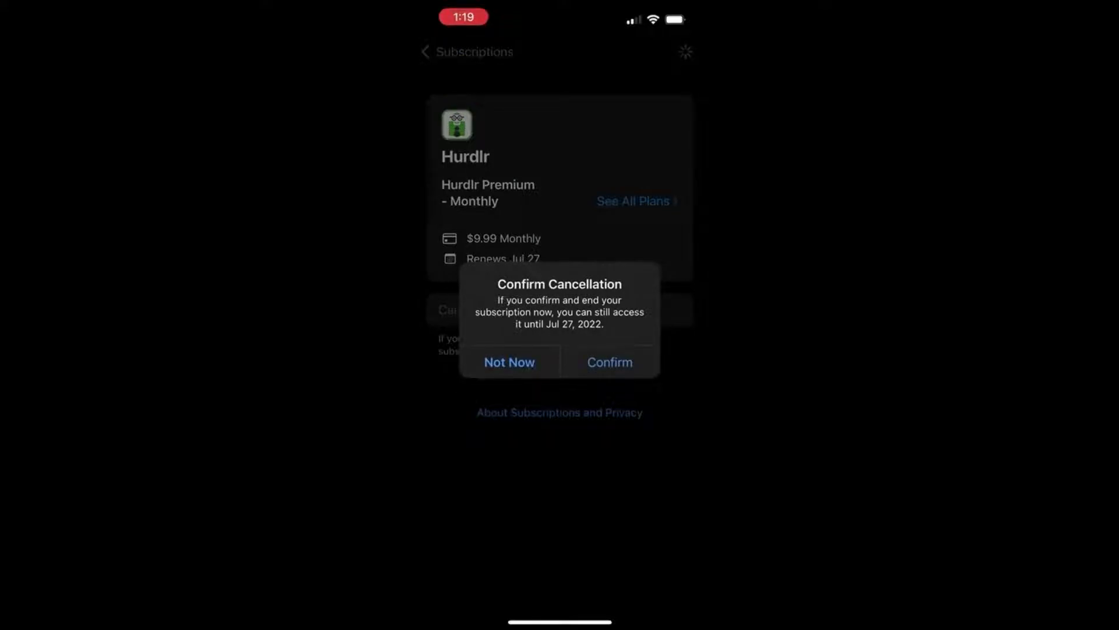
left_click(609, 362)
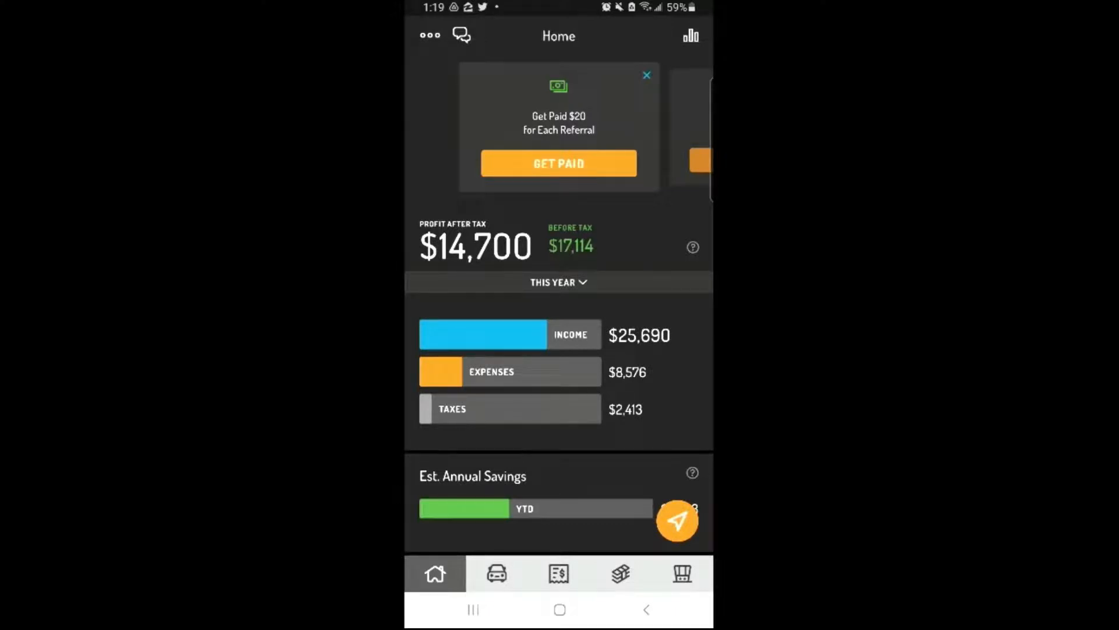
Open Play Store's Payments & subscriptions, then the Subscriptions list.
left_click(559, 609)
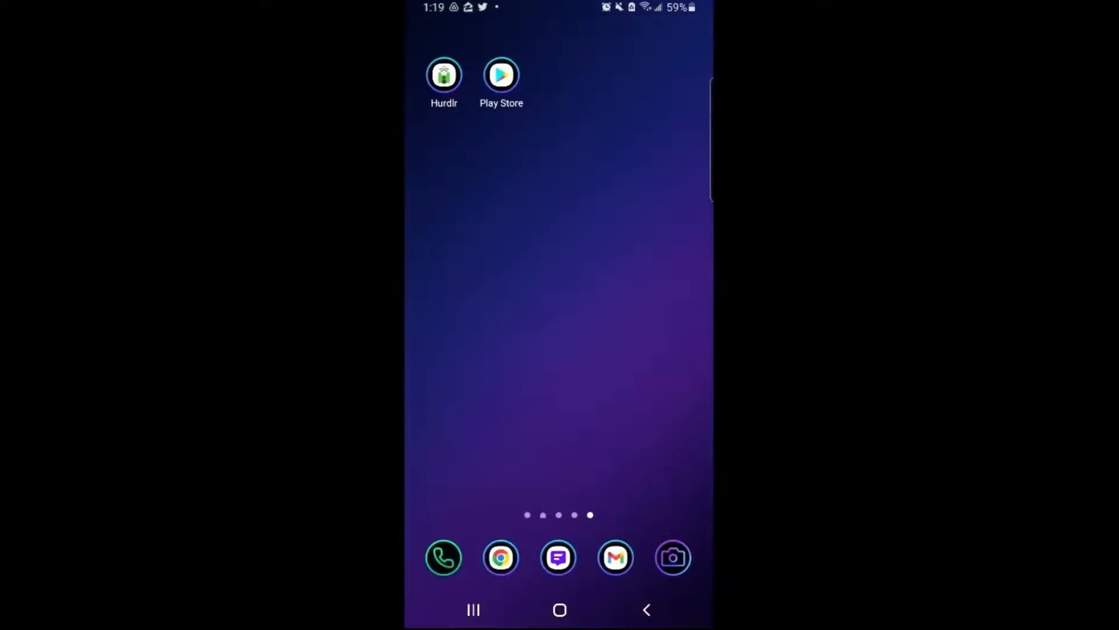
left_click(501, 74)
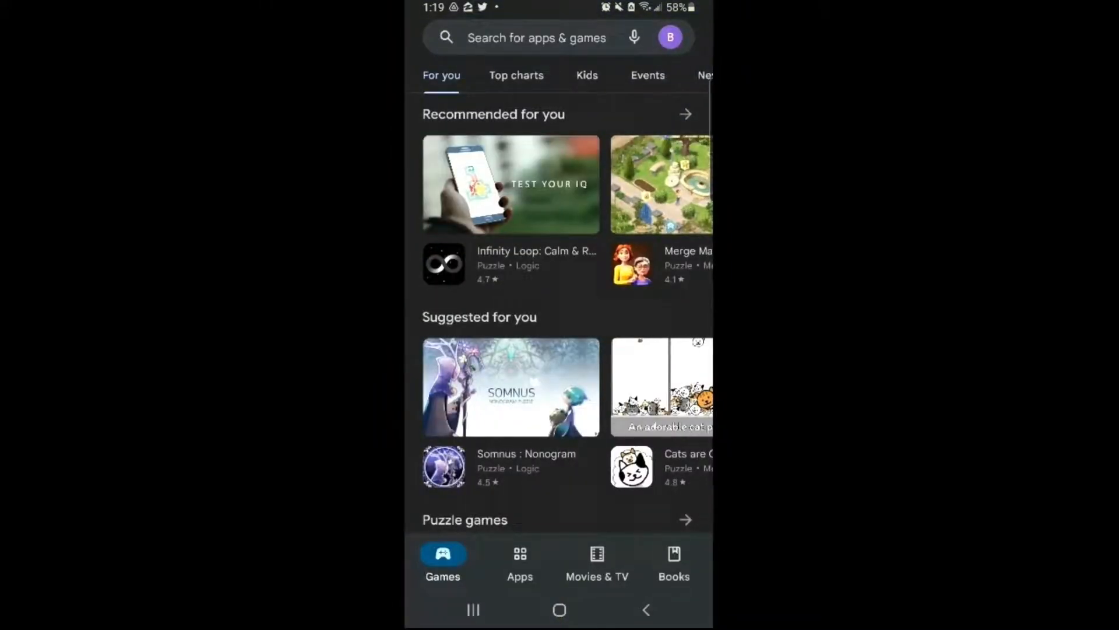
left_click(670, 37)
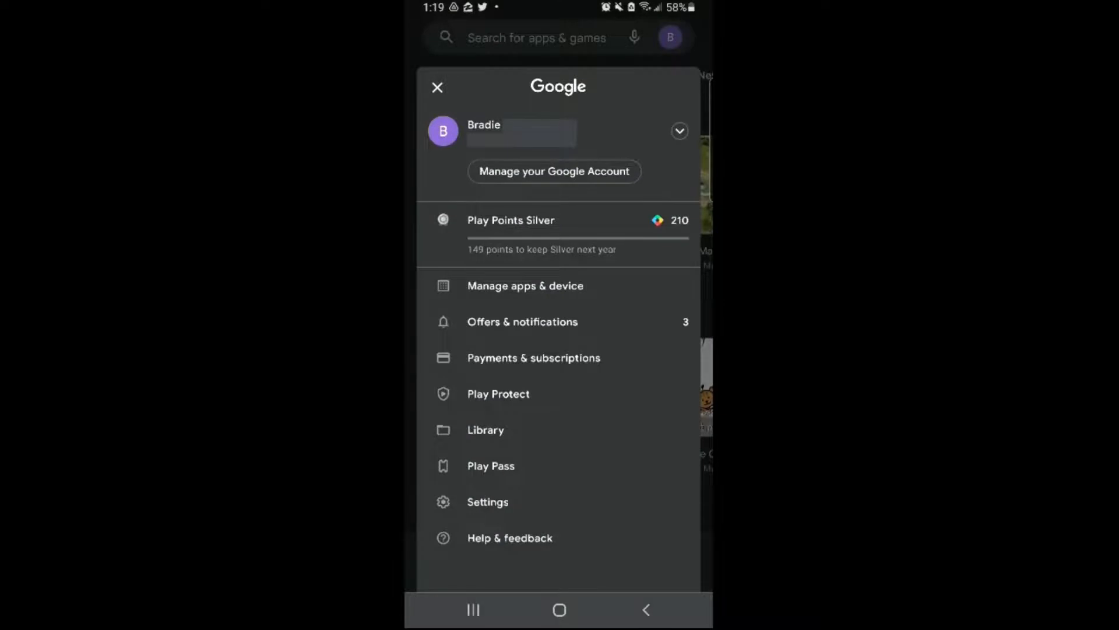
left_click(533, 358)
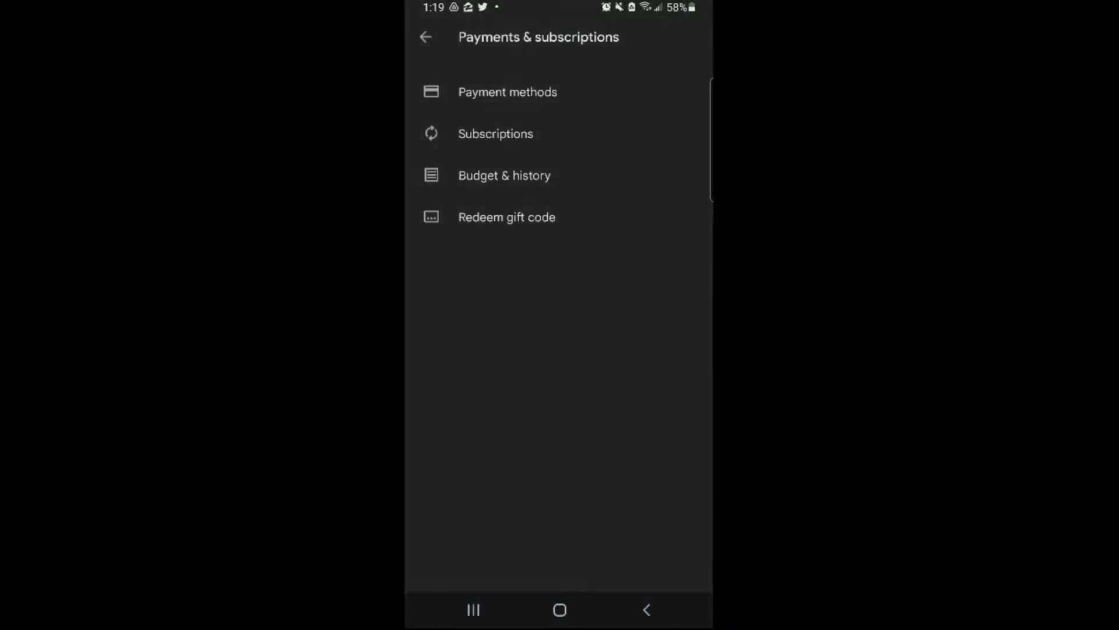
left_click(496, 133)
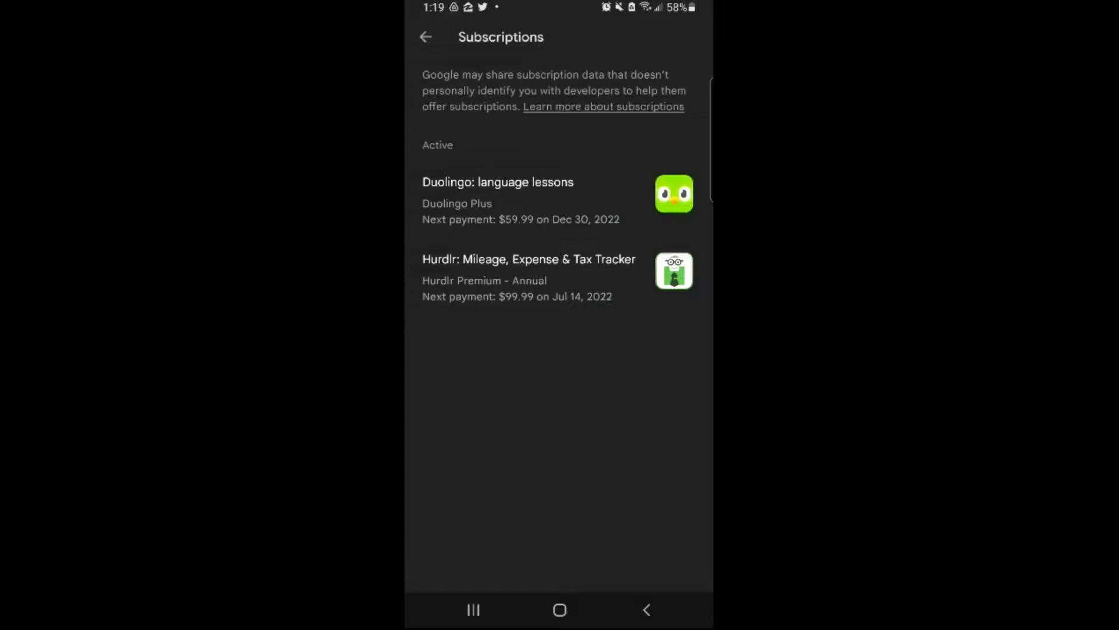
Cancel Hurdlr Premium - Annual, citing infrequent use; access ends Jul 14, 2022.
left_click(528, 277)
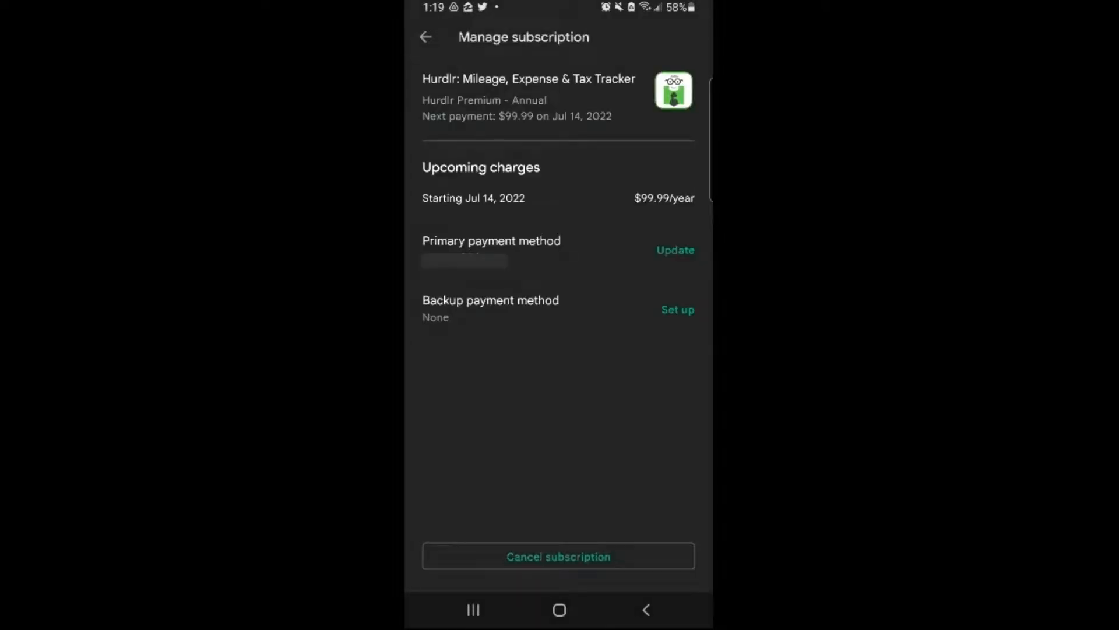
left_click(558, 556)
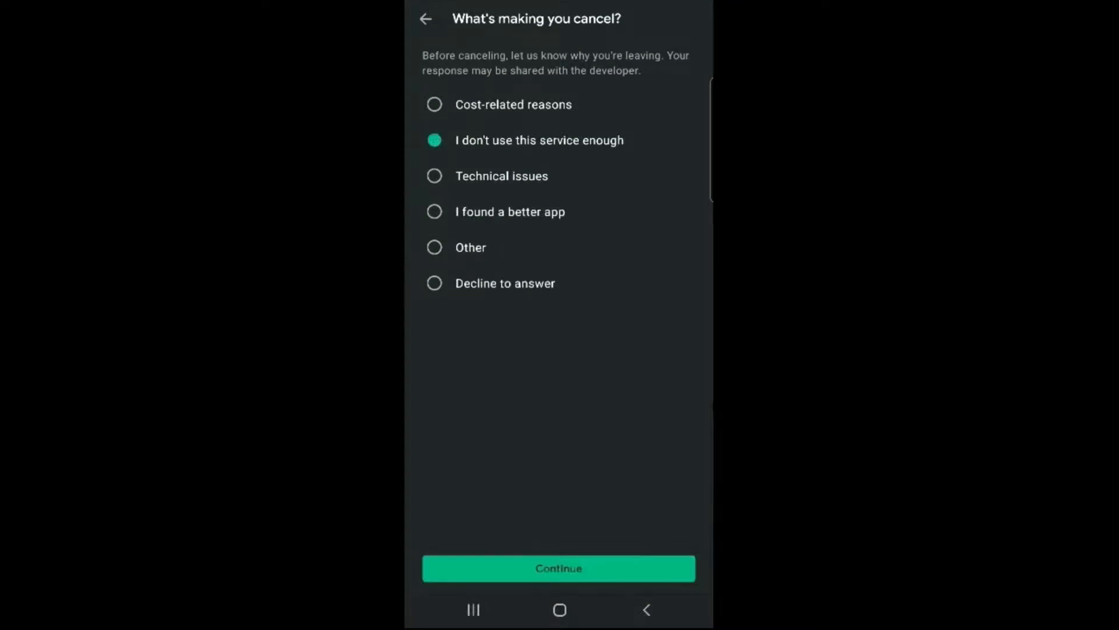
left_click(558, 569)
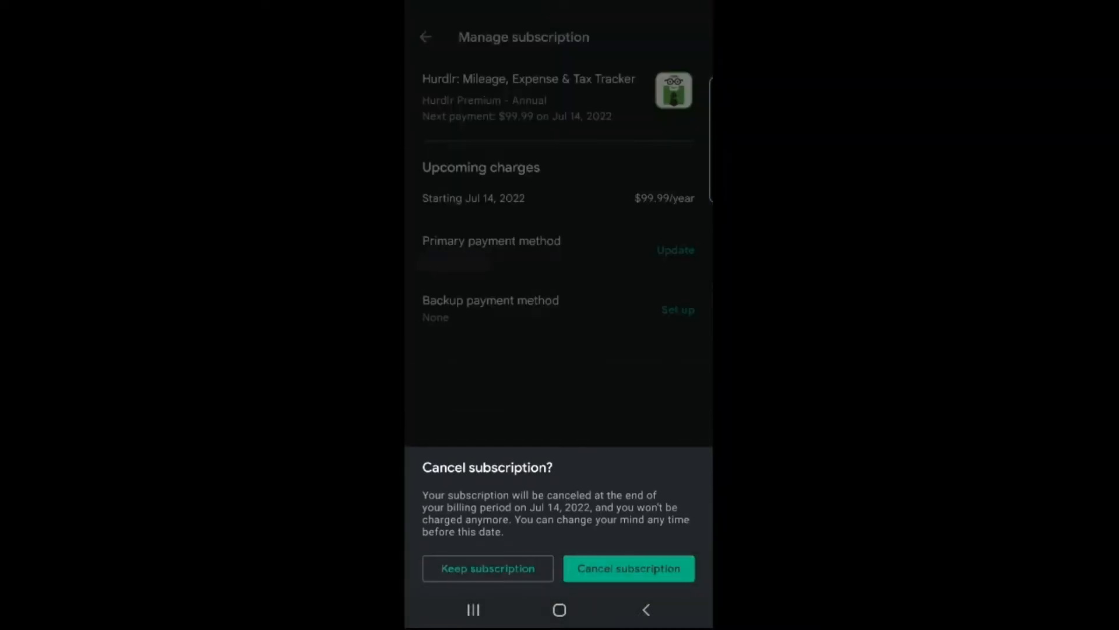
left_click(628, 569)
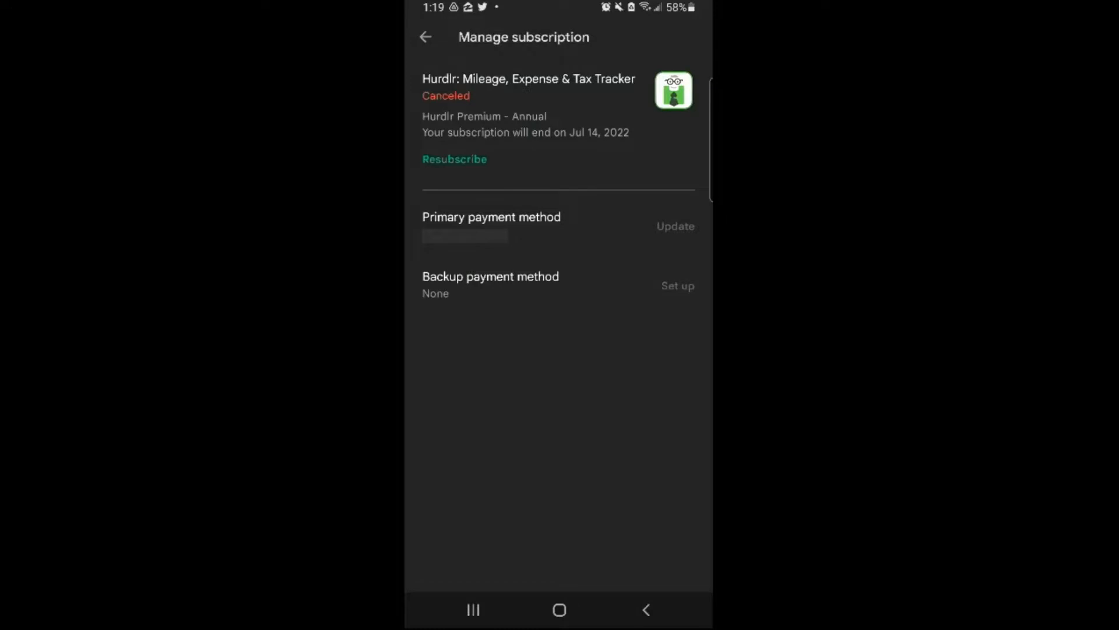
Return home, launch Hurdlr, and open its support chat panel.
left_click(559, 609)
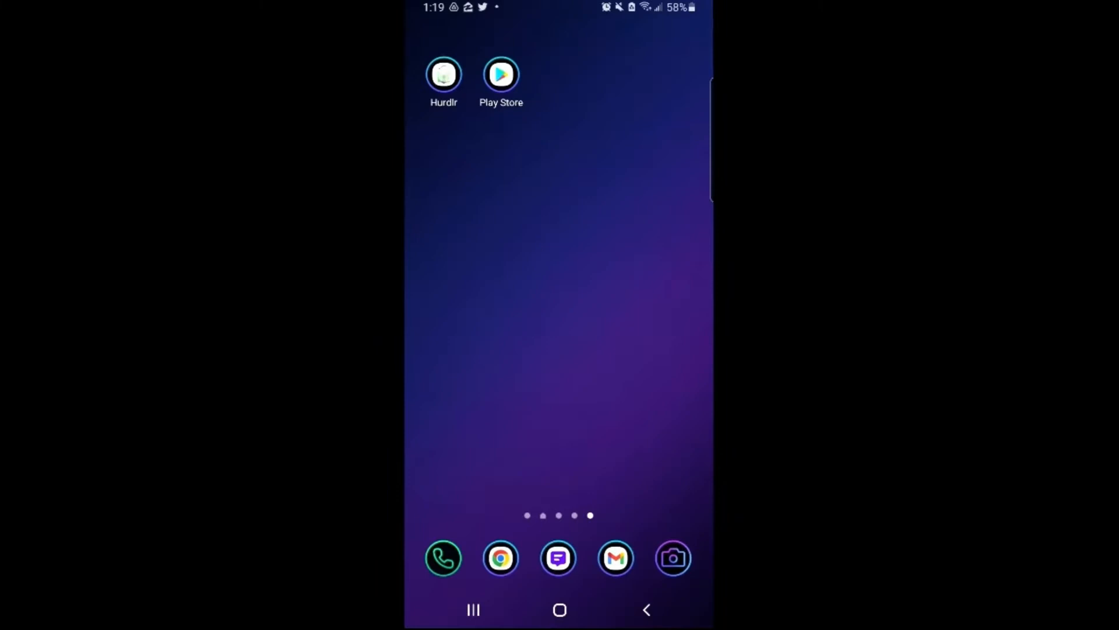
left_click(443, 74)
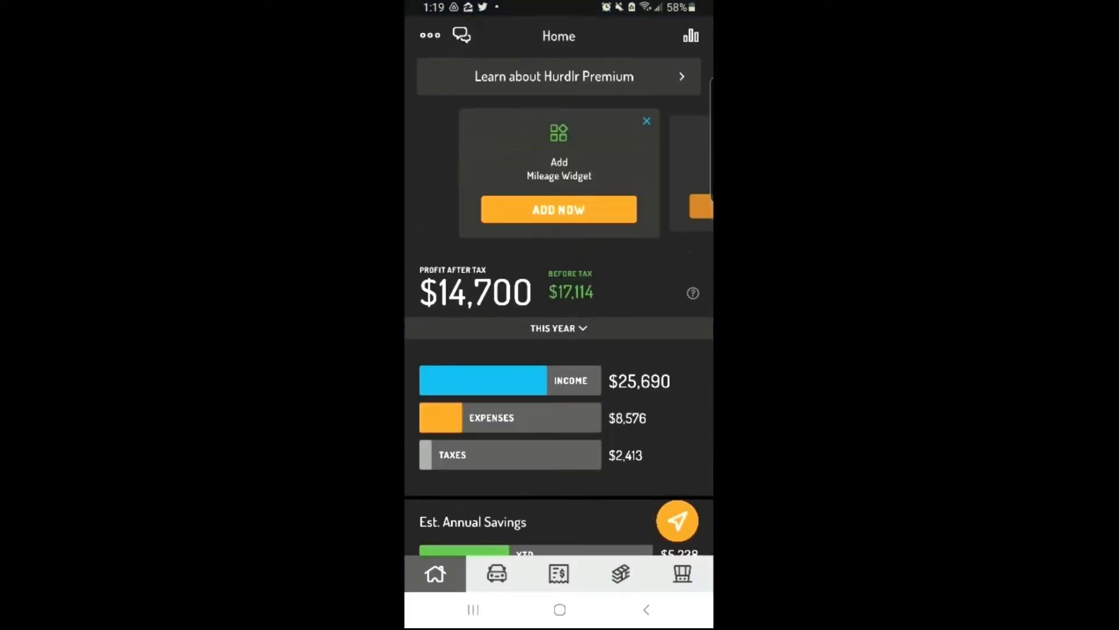
left_click(461, 35)
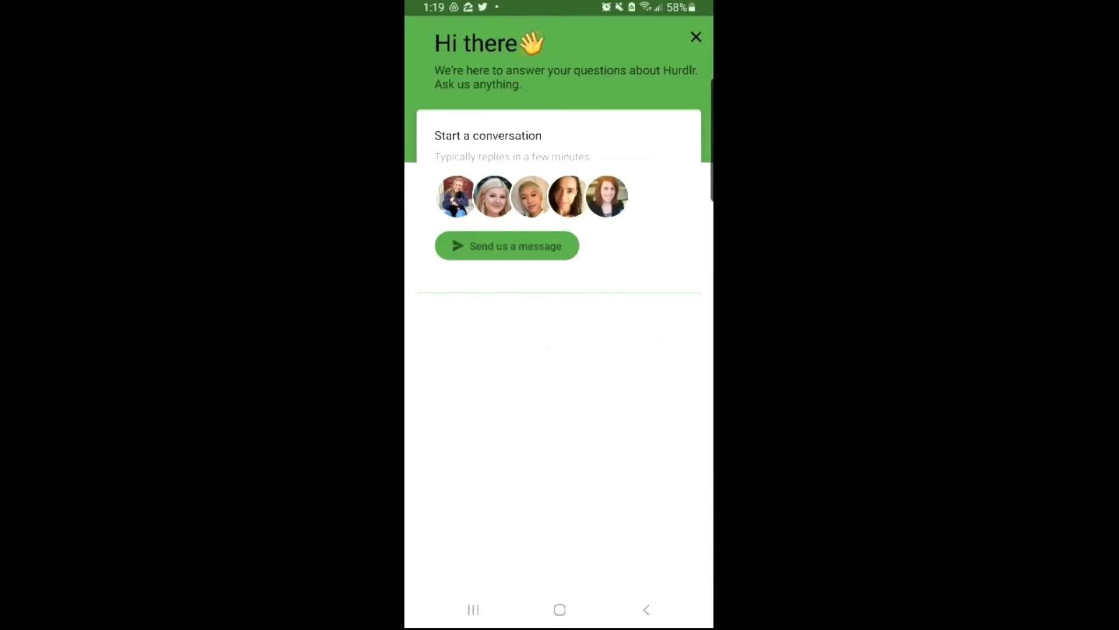